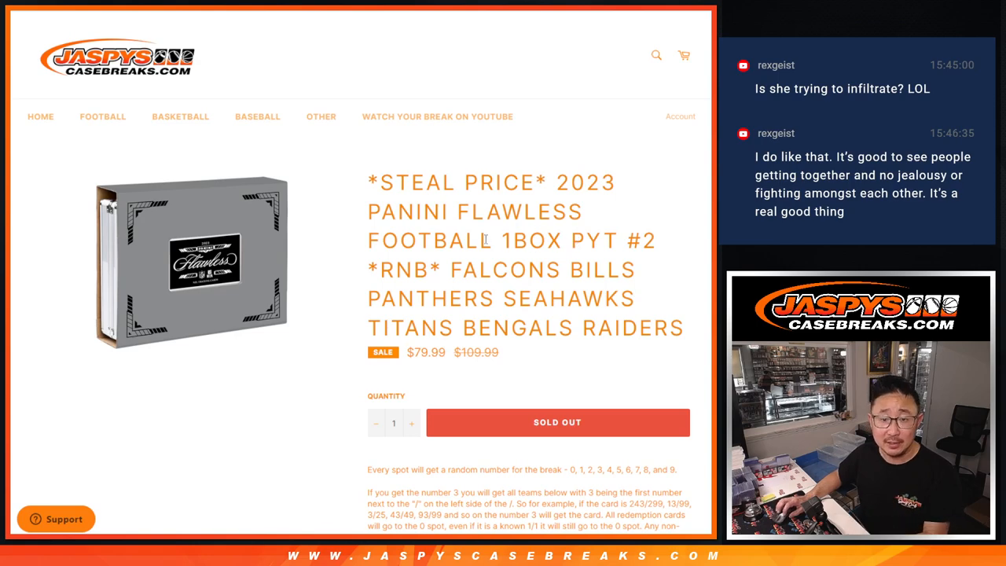
mouse_move(672, 246)
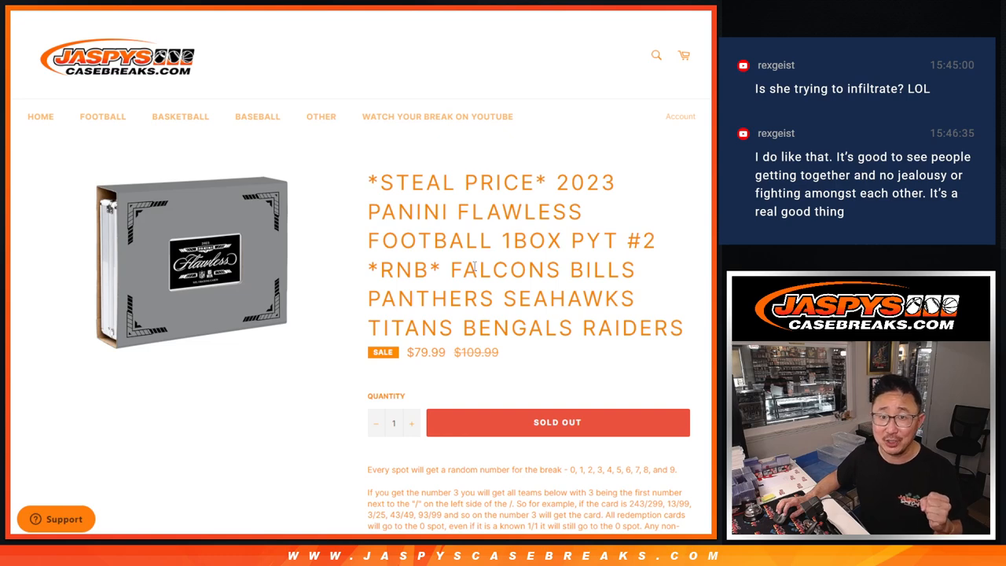
Step: Reshuffle the ten names repeatedly, then bring up the randomized 0–9 number list
double_click(404, 269)
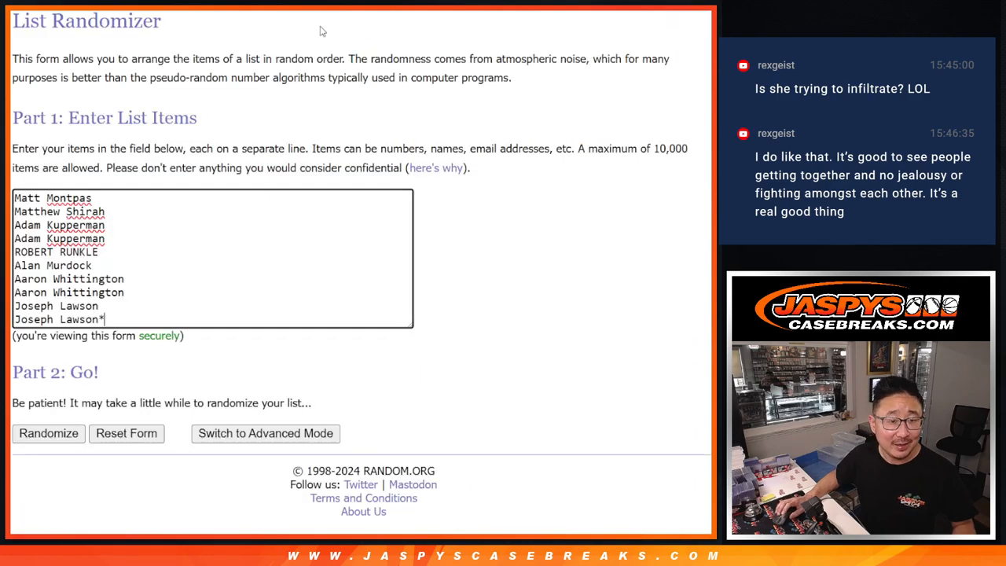
mouse_move(315, 45)
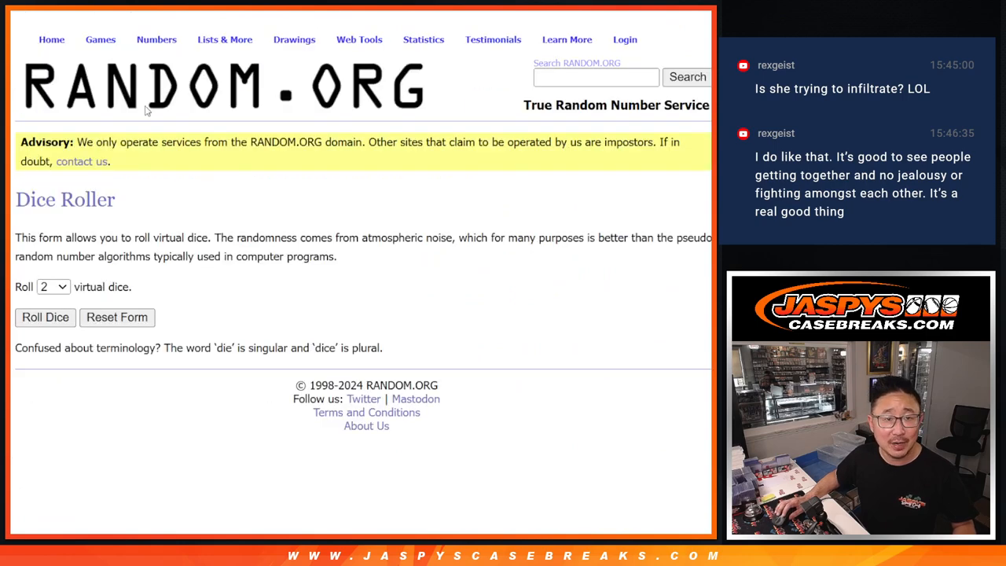
click(45, 317)
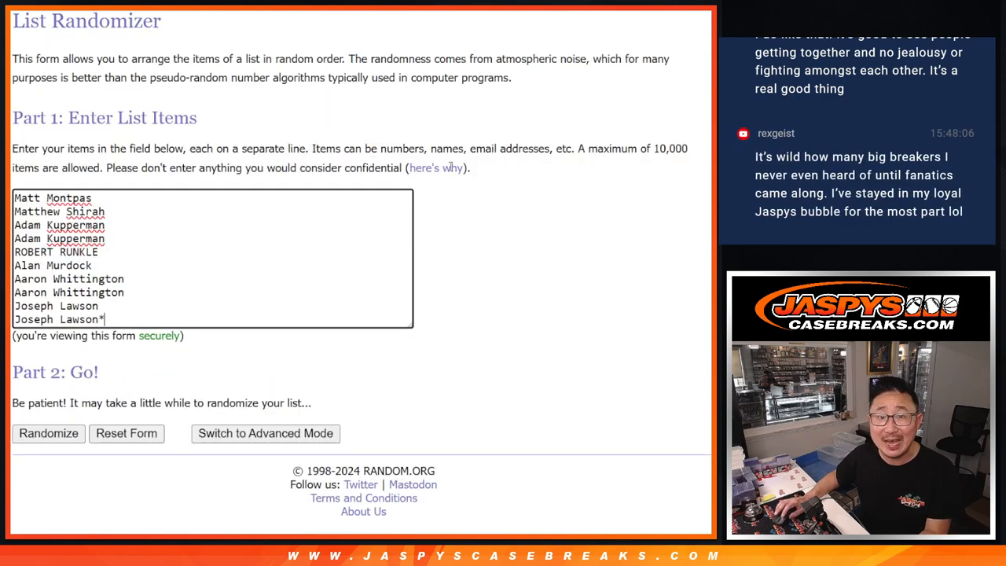
click(48, 433)
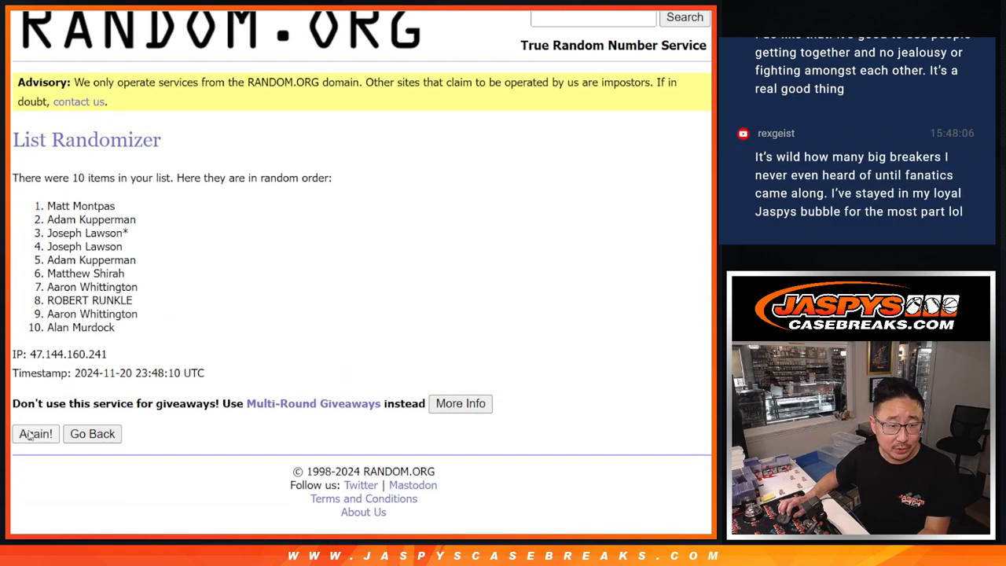
click(35, 433)
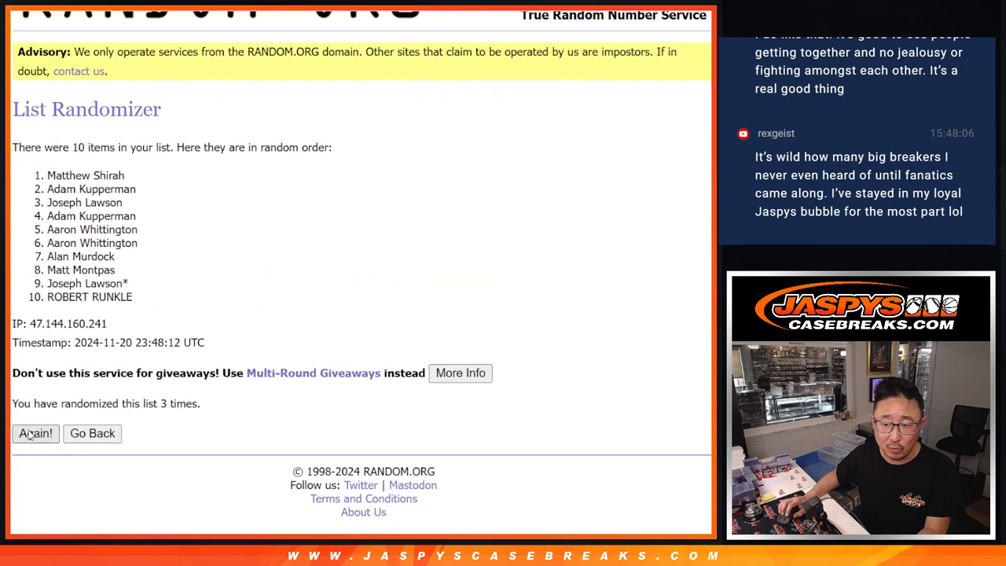
click(35, 433)
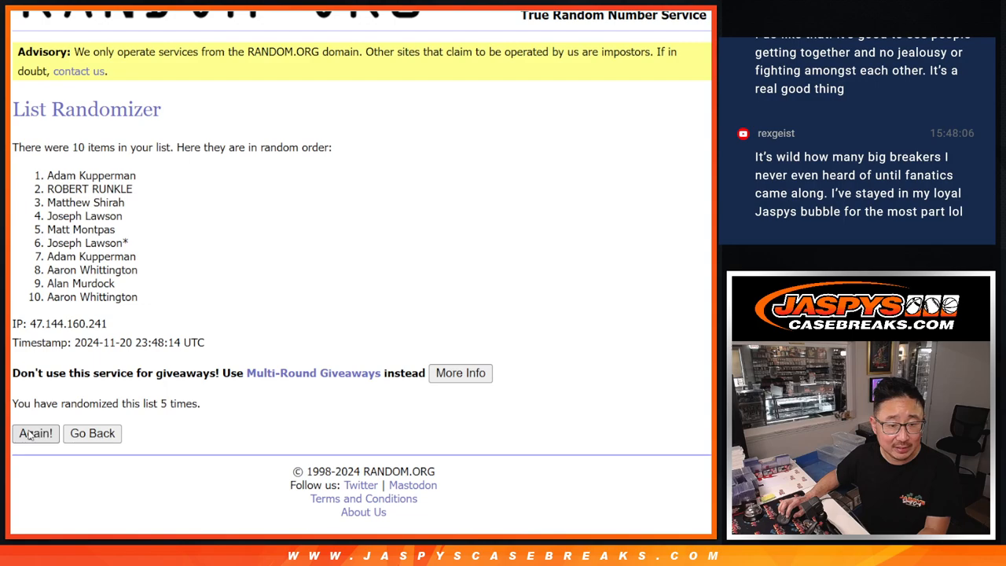
click(35, 433)
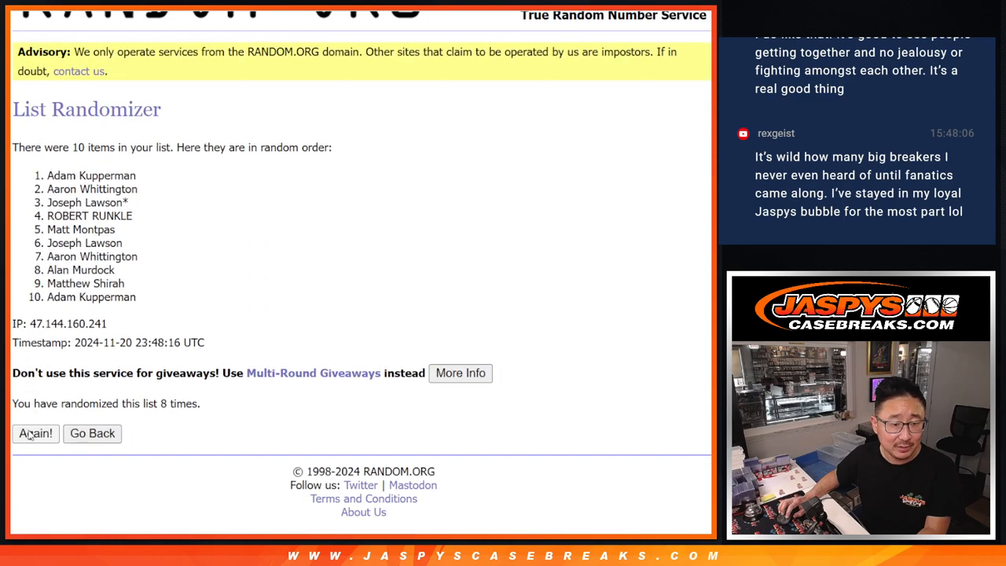
click(35, 433)
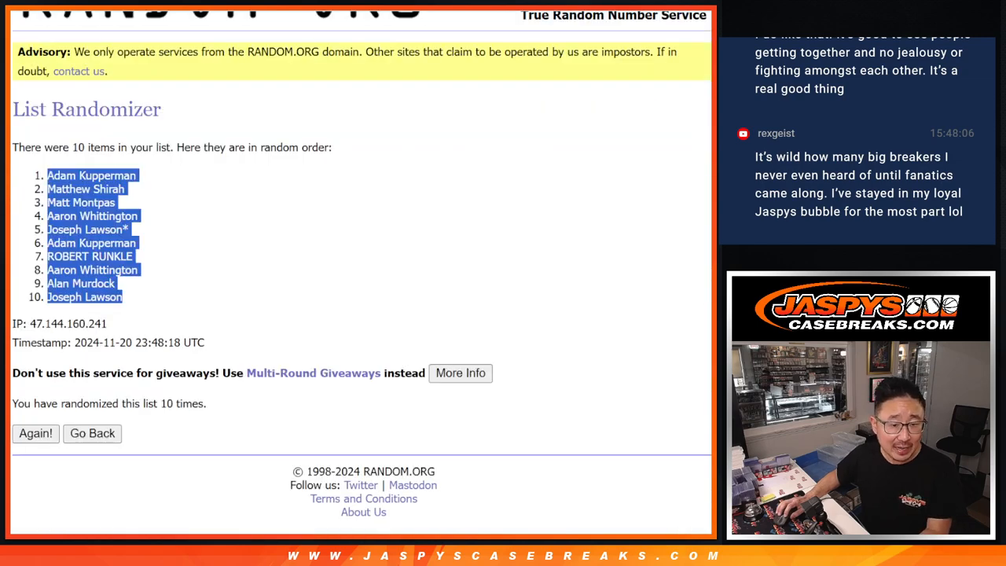
click(35, 434)
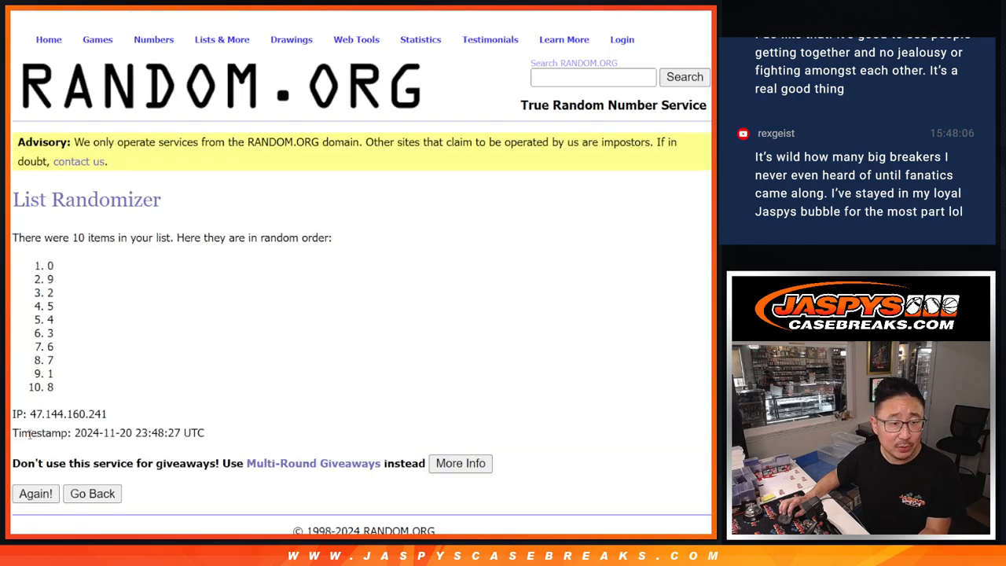
Step: Re-randomize the 0–9 number list four more times
click(35, 493)
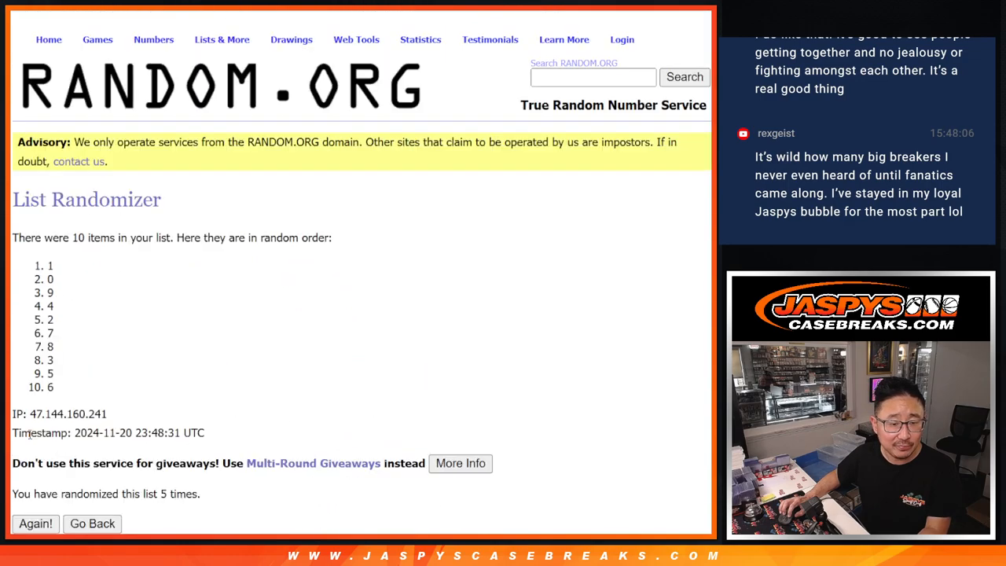
click(34, 524)
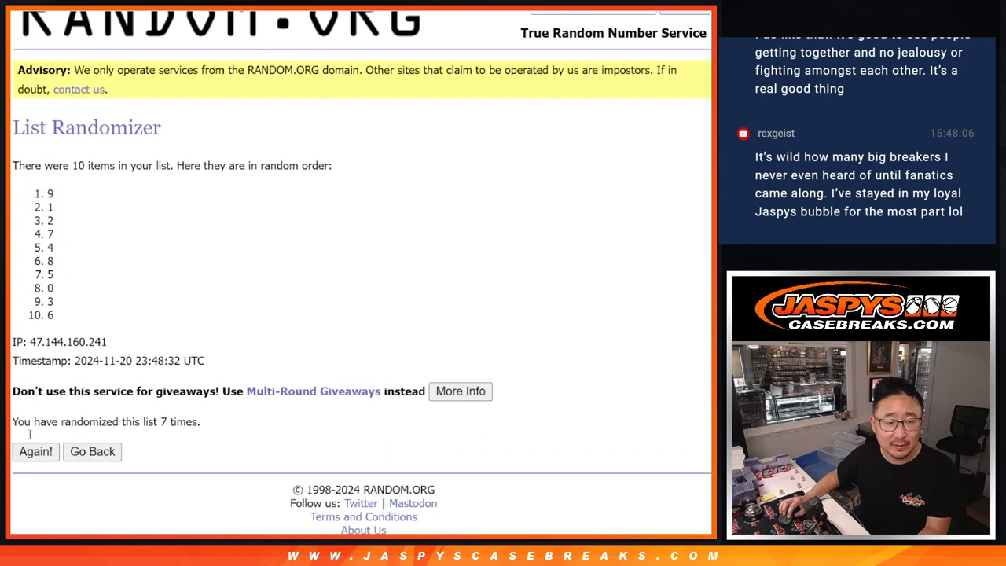
click(36, 451)
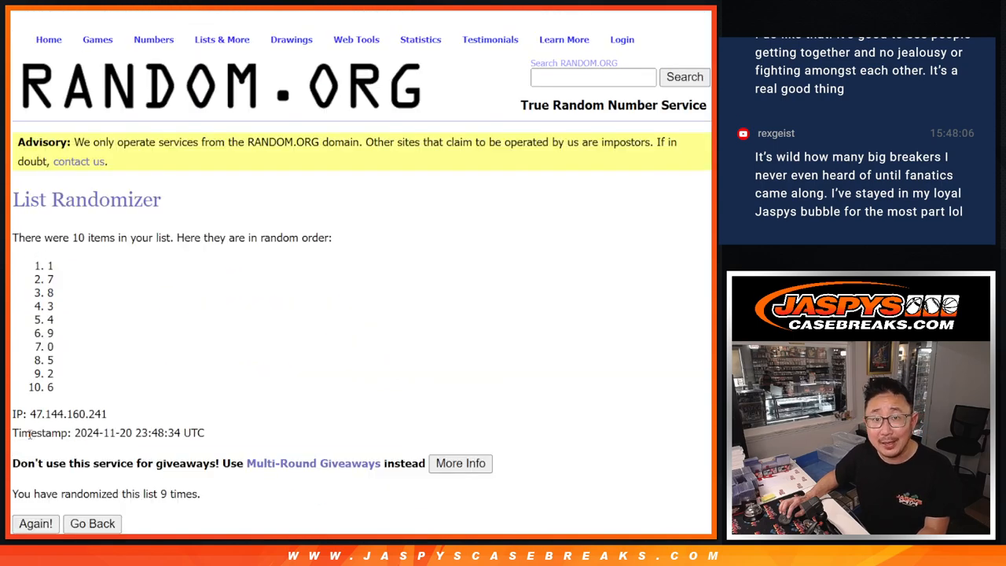
click(35, 524)
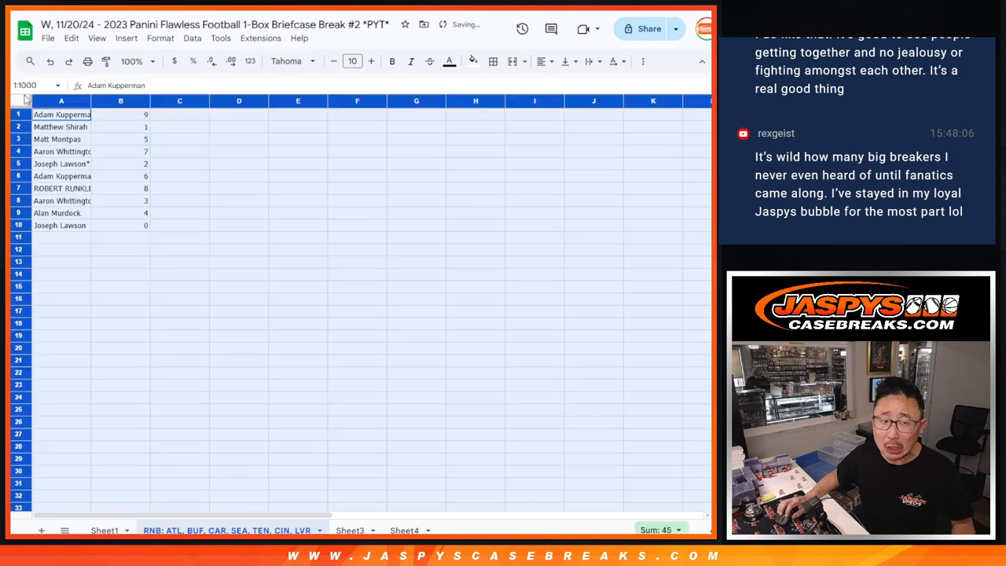
Step: Set the list to Aleo font size 12 and zoom the sheet to 150%
click(286, 60)
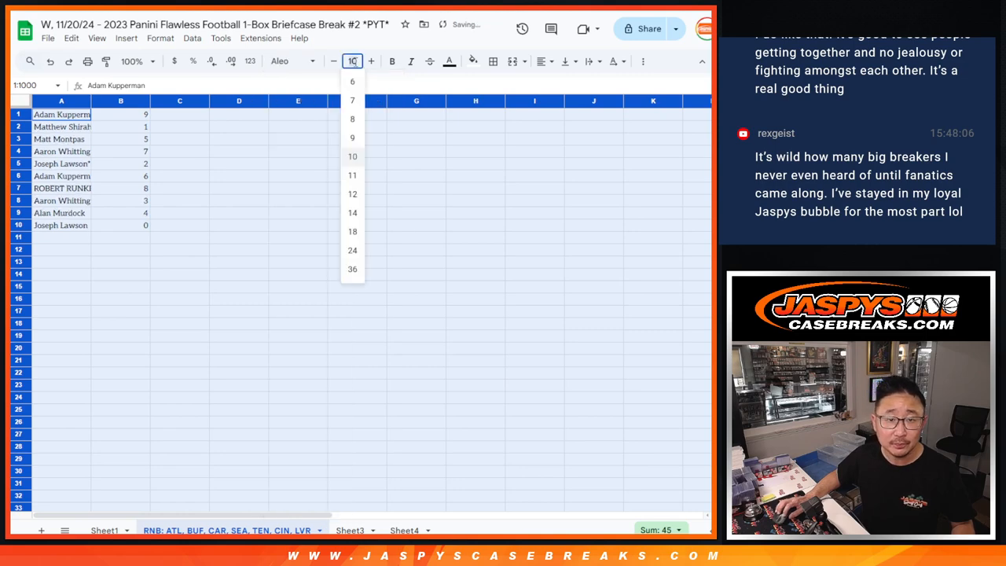
click(132, 61)
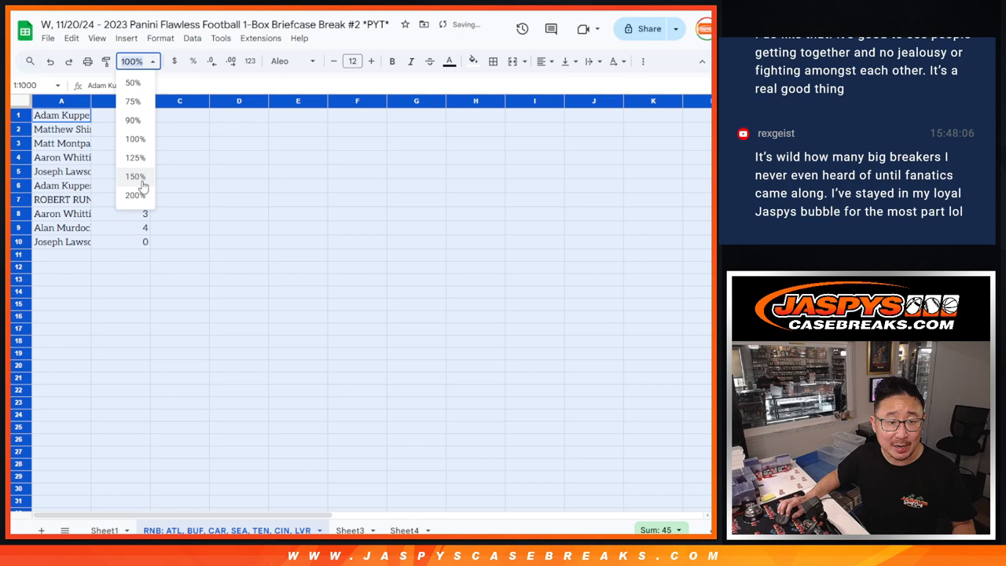
click(135, 176)
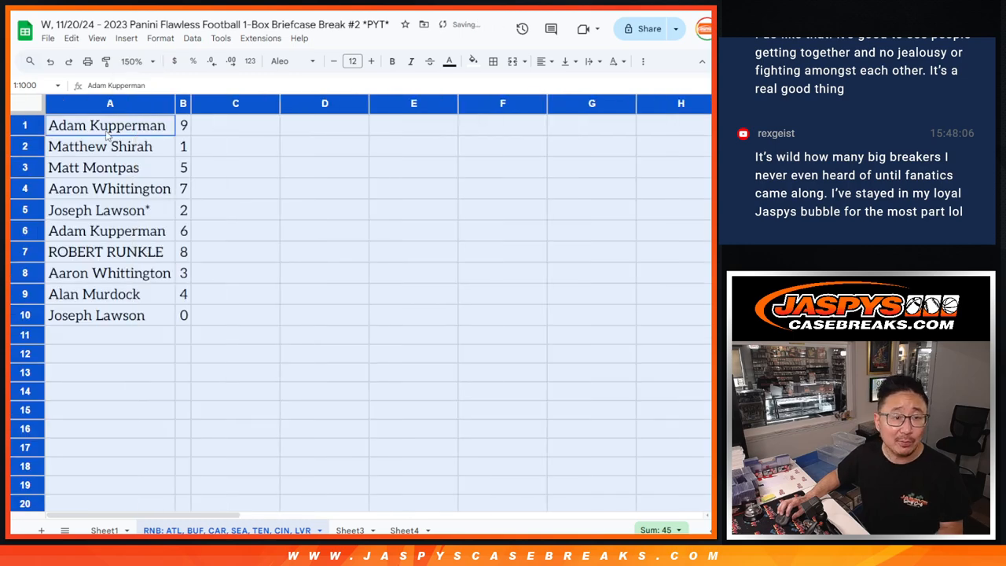
click(109, 187)
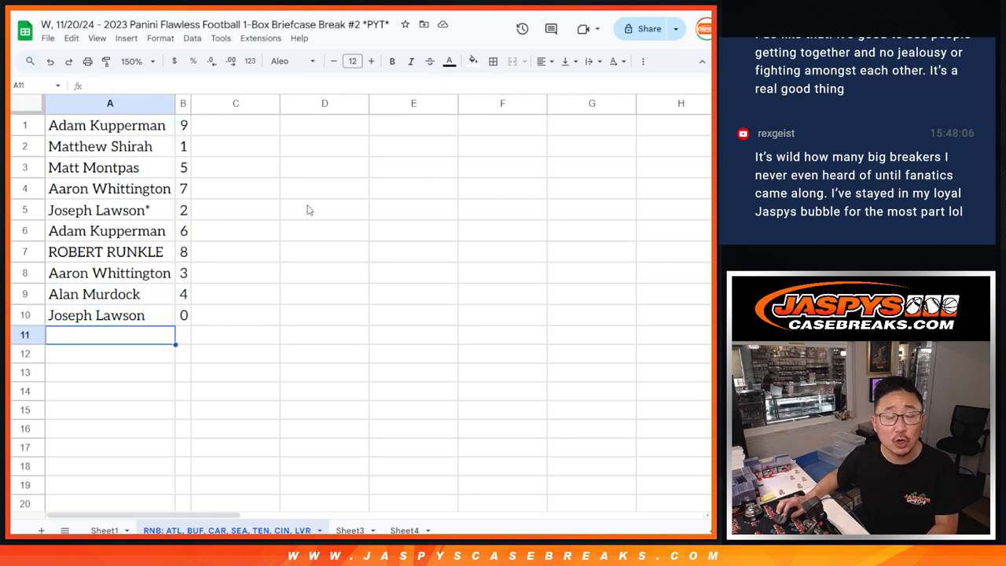
Step: Sort the rows by column B from 0 to 9 and center the names
right_click(183, 103)
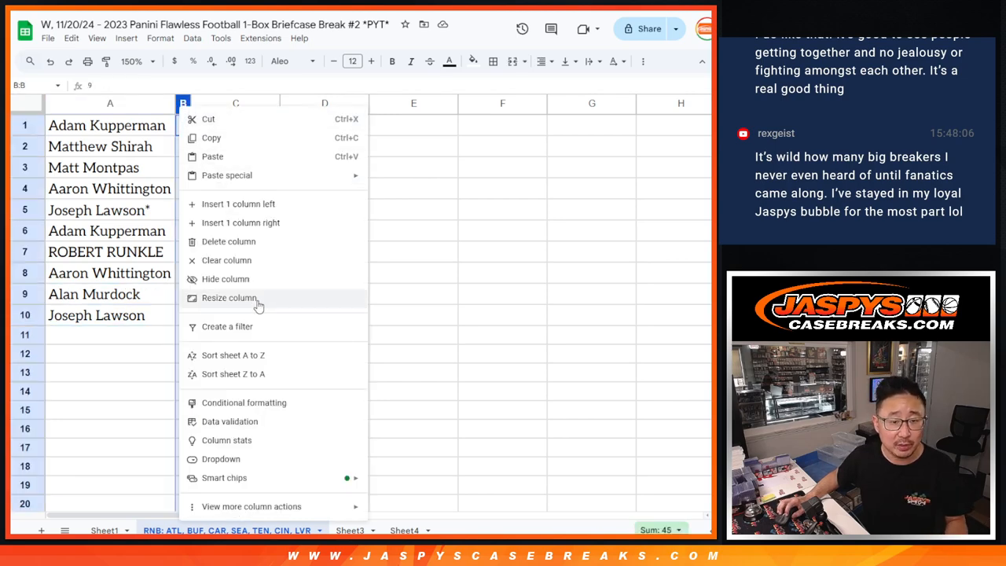
click(233, 355)
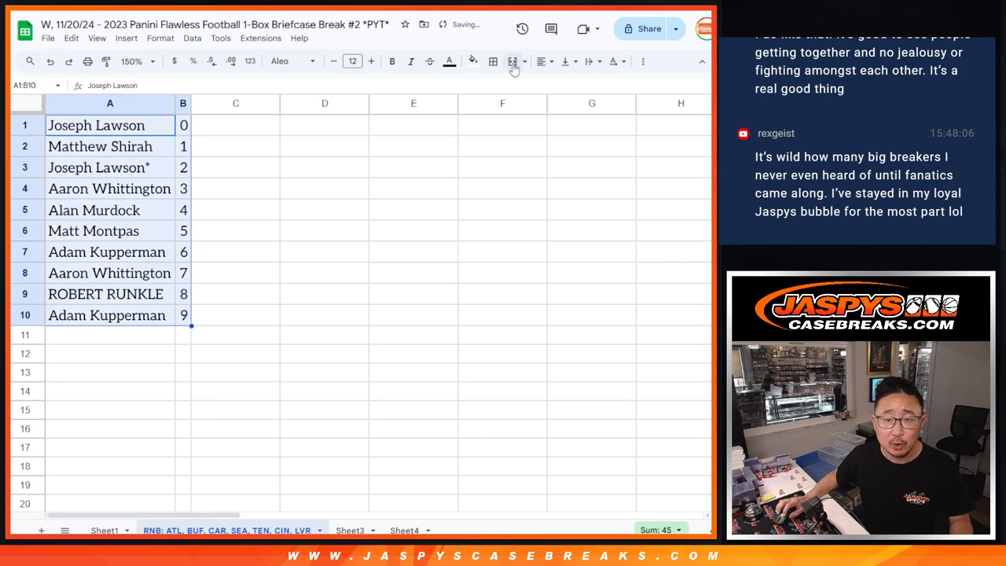
click(541, 60)
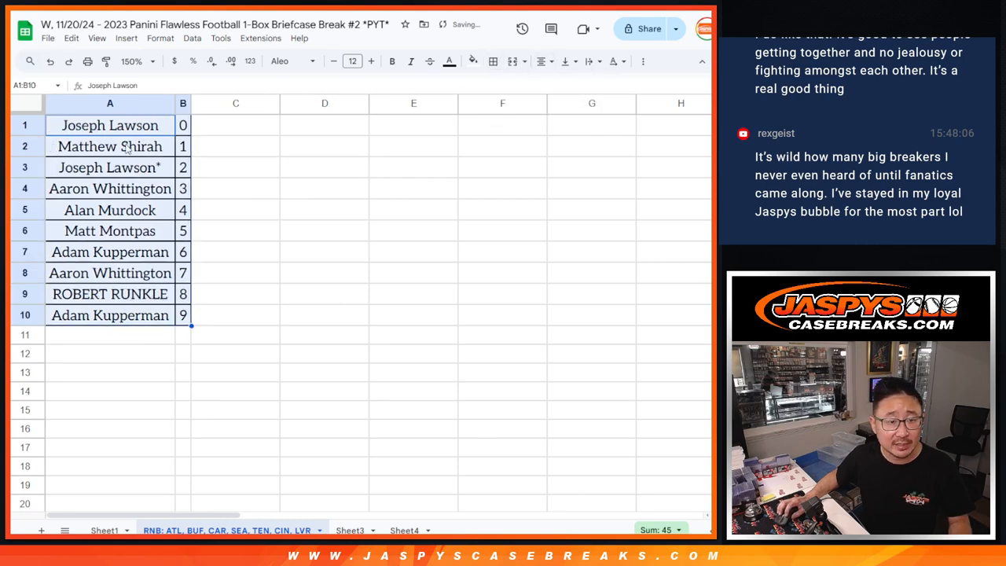